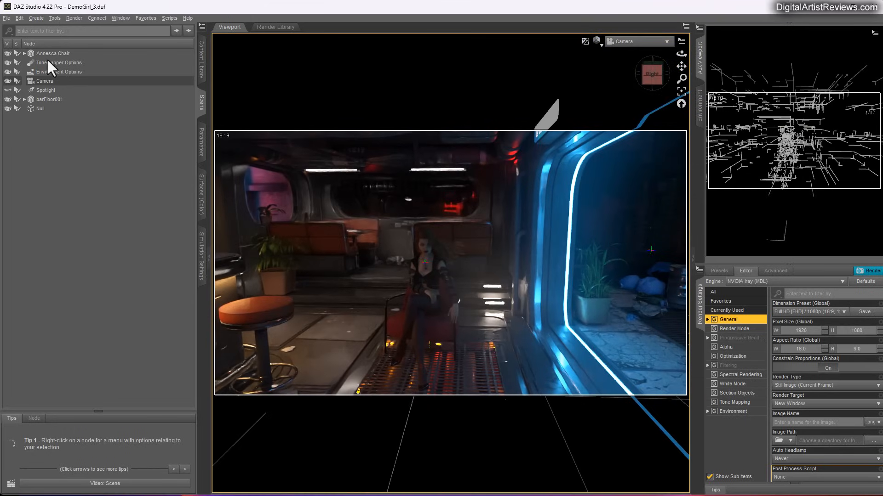
Select the camera and turn its Headlamp Mode on for a texture-shaded preview of the seated figure.
left_click(46, 53)
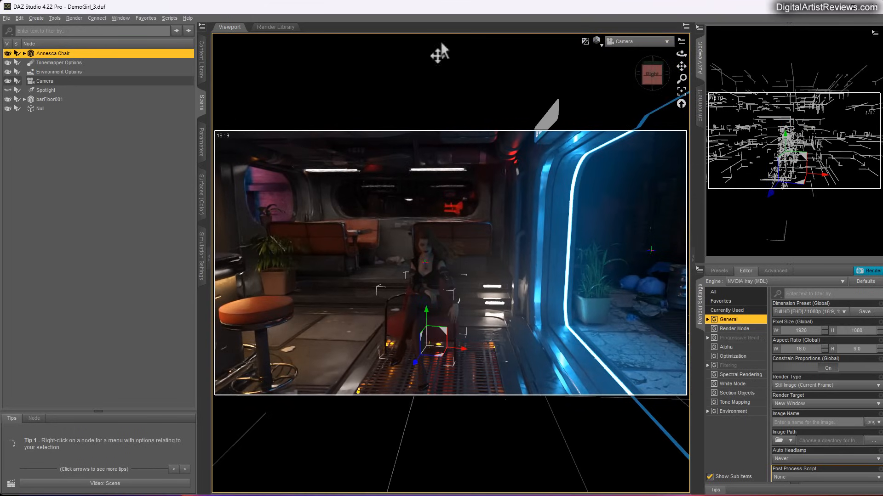
mouse_move(237, 105)
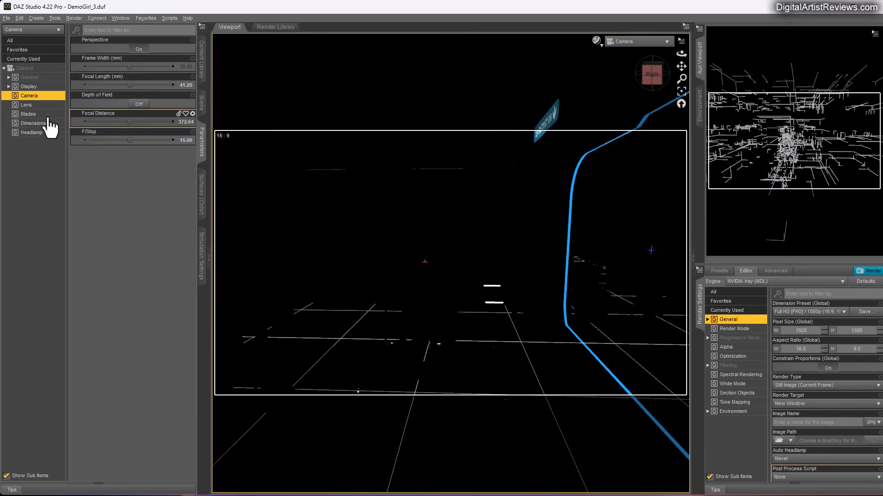
left_click(30, 132)
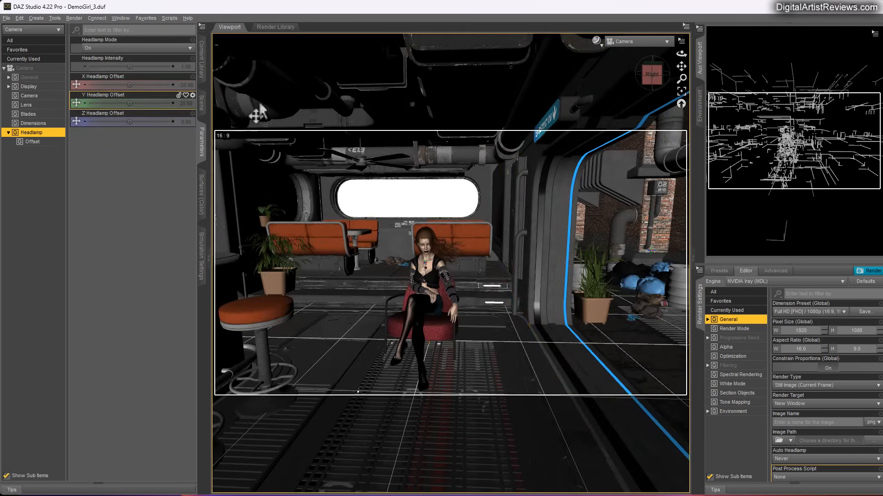
left_click(202, 101)
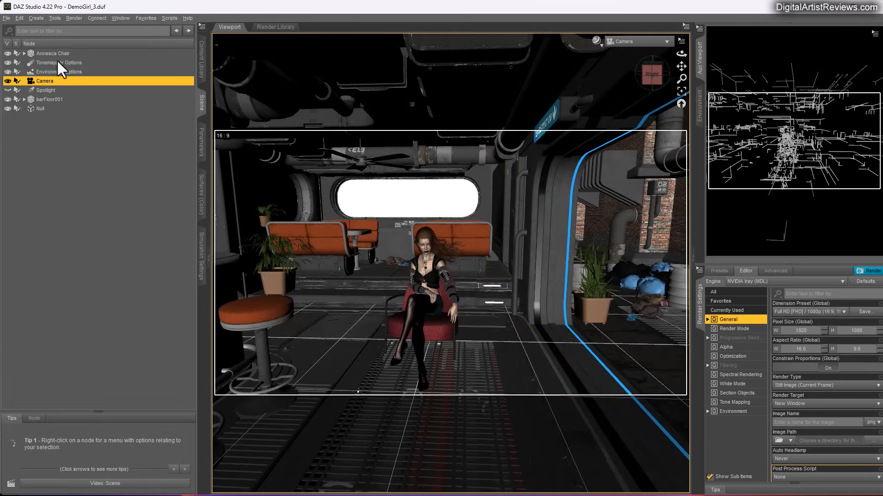
Select the Annesca Chair to reposition it with the seated figure.
left_click(50, 53)
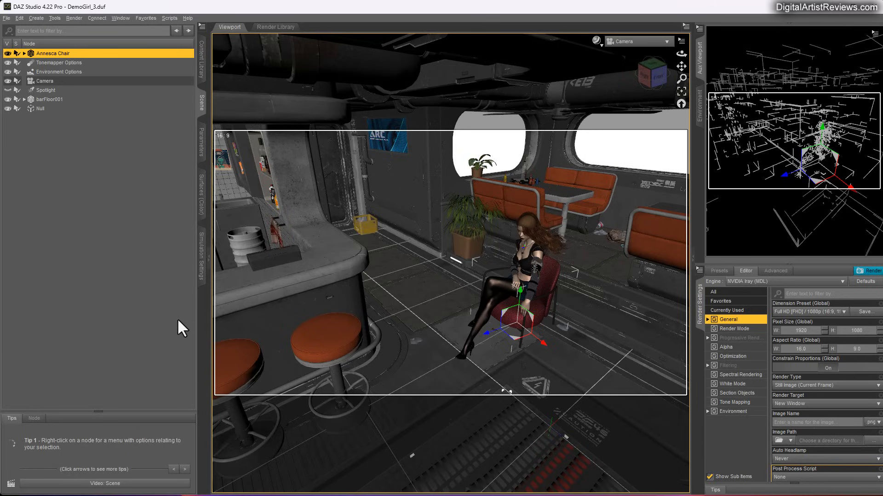
mouse_move(57, 97)
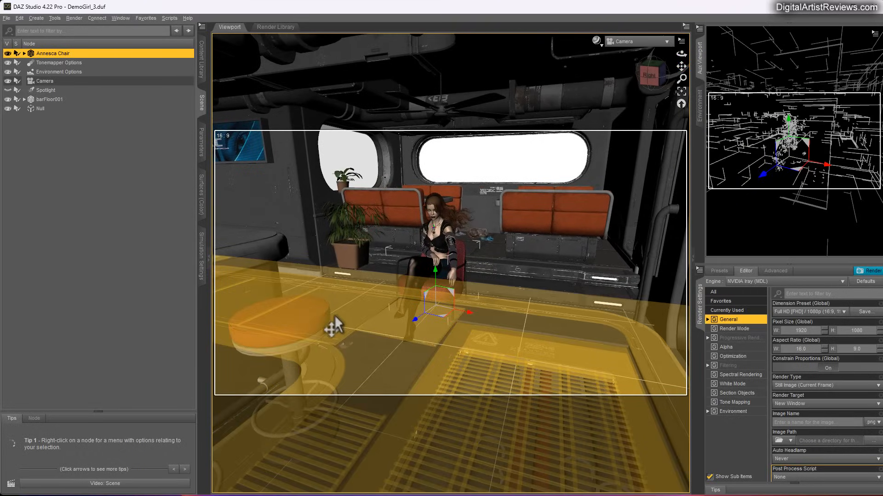
mouse_move(332, 327)
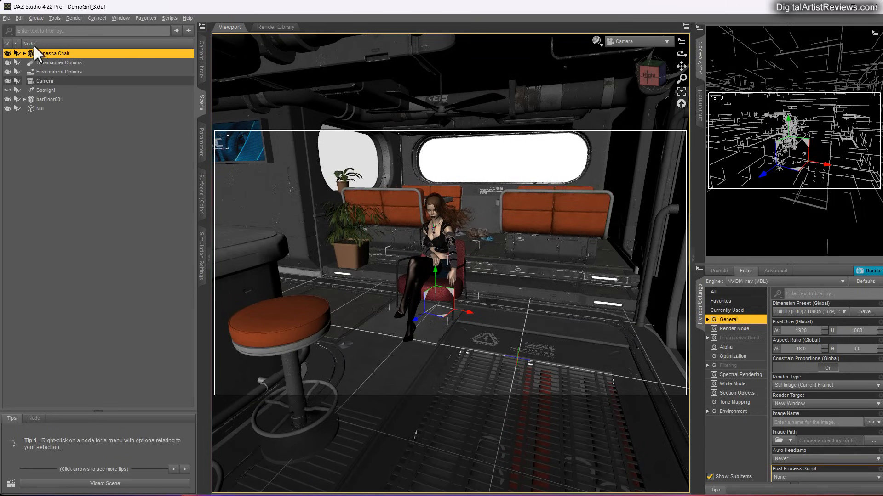
mouse_move(435, 330)
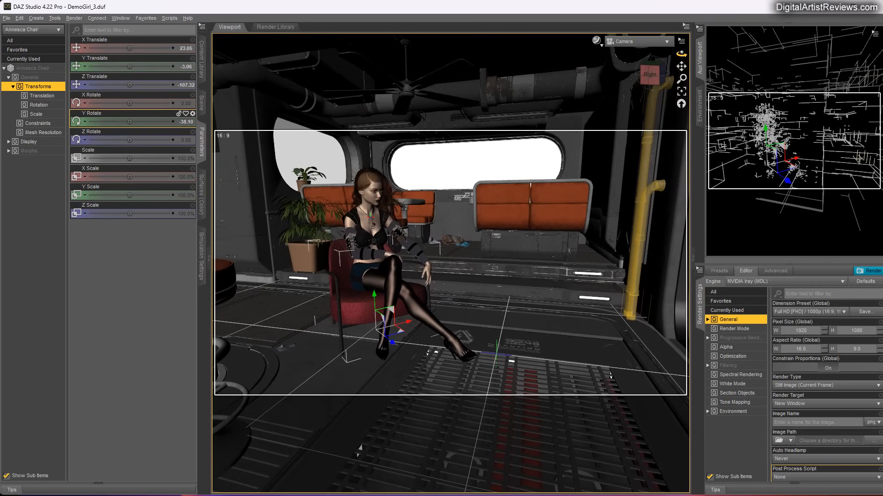
mouse_move(69, 329)
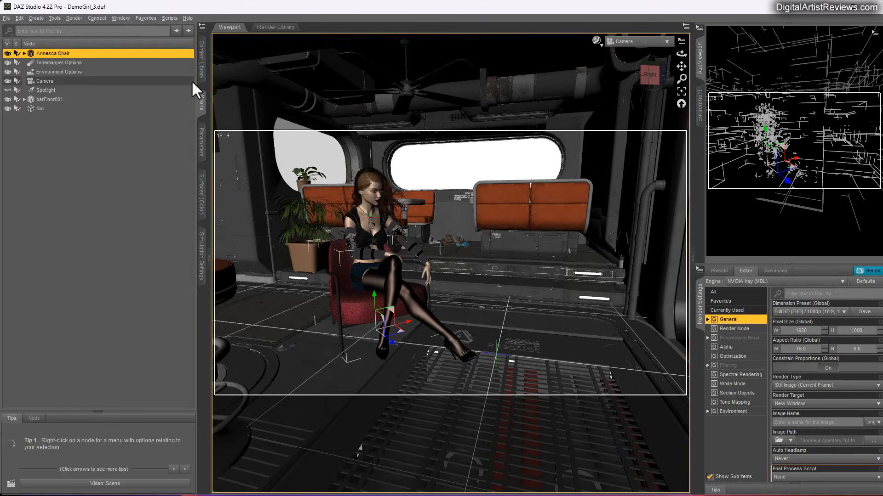
Look through the Spotlight to aim it at the seated figure, then return to the Camera view.
left_click(45, 90)
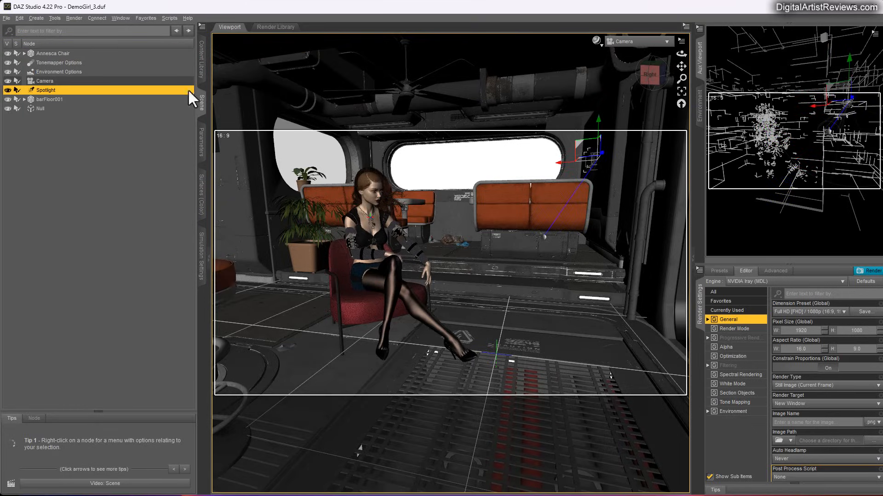
left_click(635, 41)
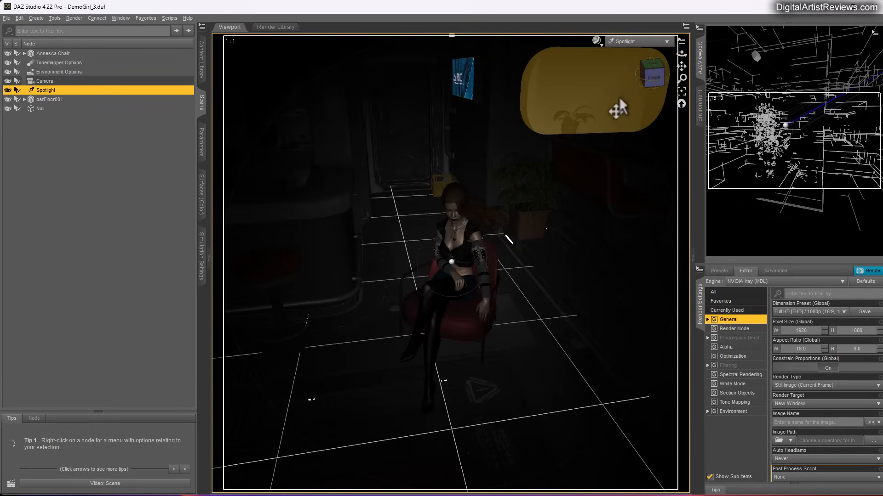
left_click(638, 42)
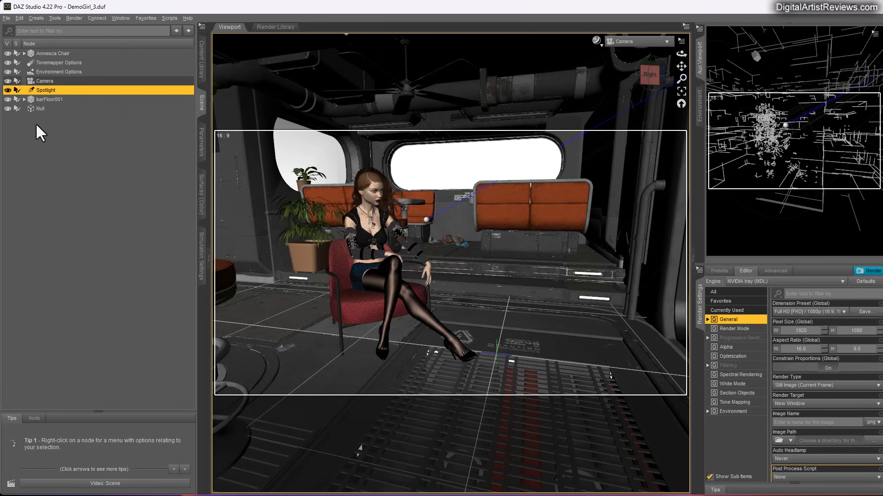
Shift barFloor001 along its depth and slide it in behind the chair as the backdrop.
left_click(46, 100)
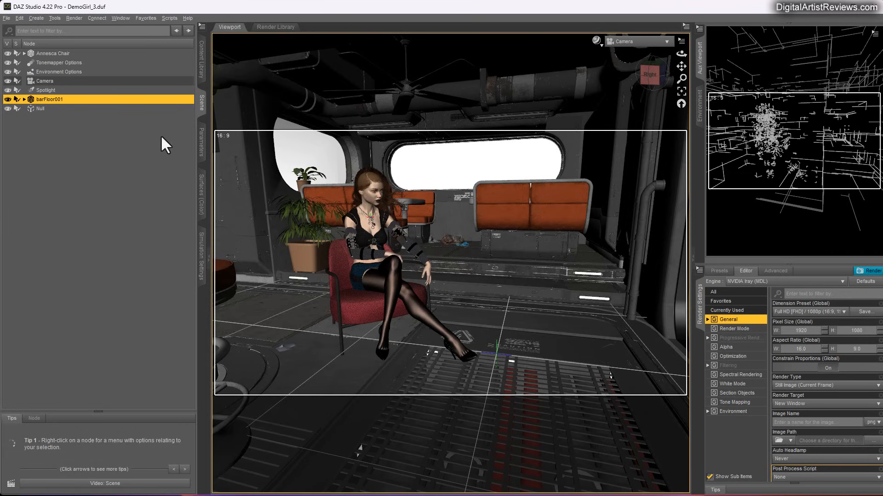
mouse_move(196, 155)
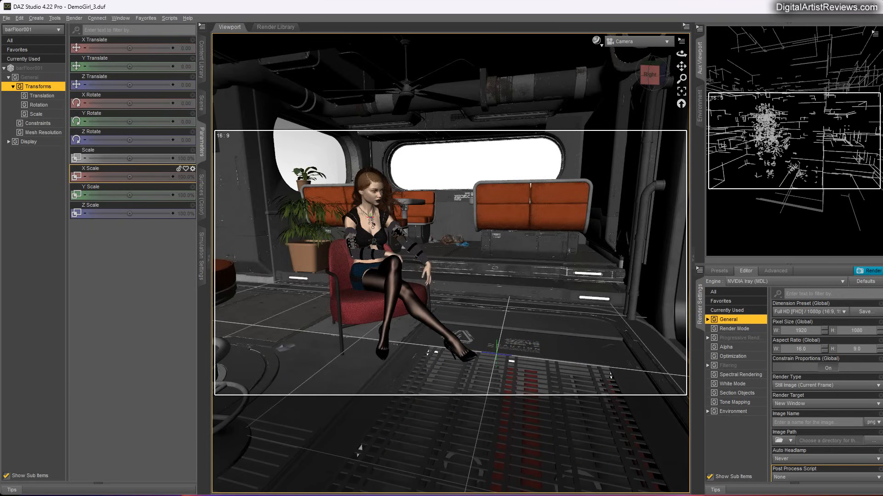
mouse_move(158, 94)
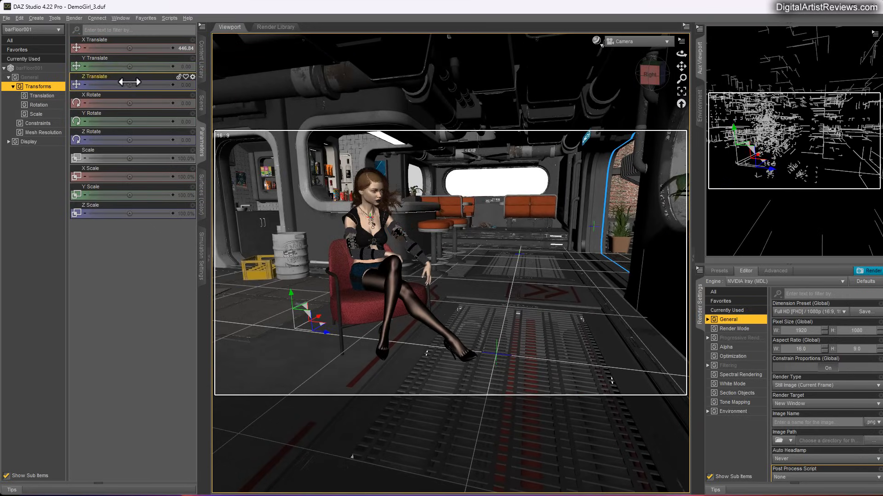
left_click_drag(113, 85, 147, 85)
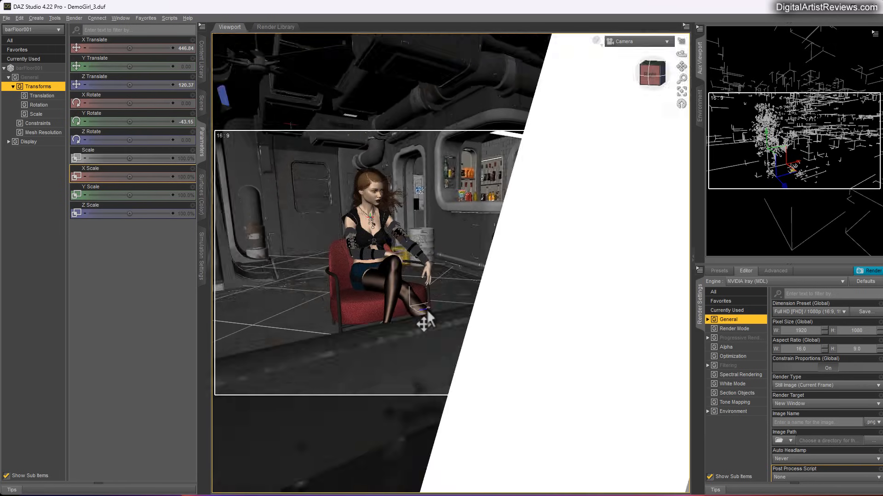
left_click_drag(427, 321, 454, 326)
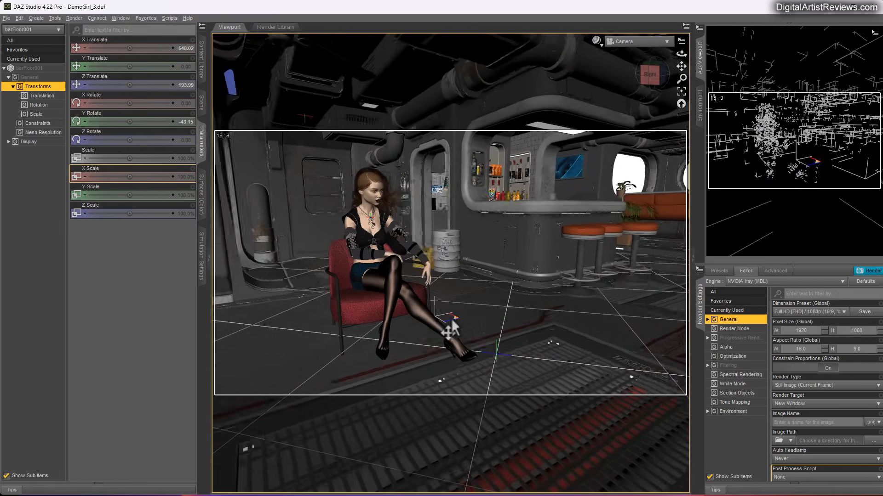
left_click_drag(453, 325, 462, 332)
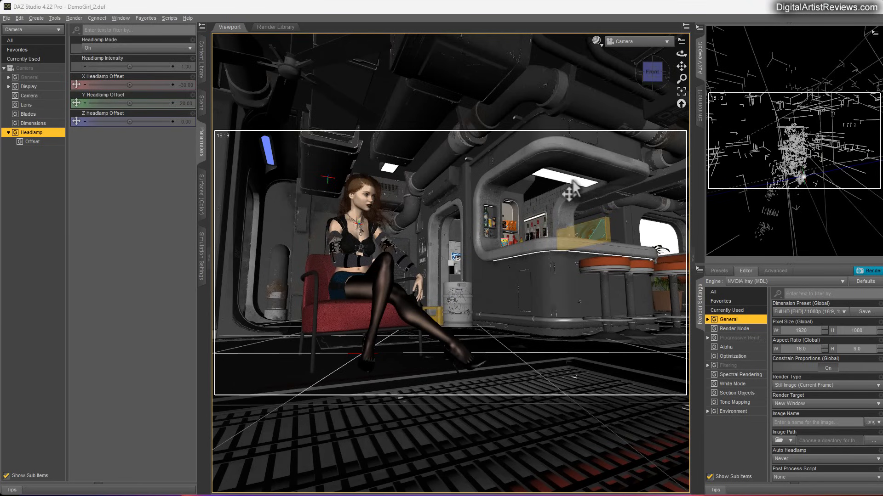
mouse_move(179, 255)
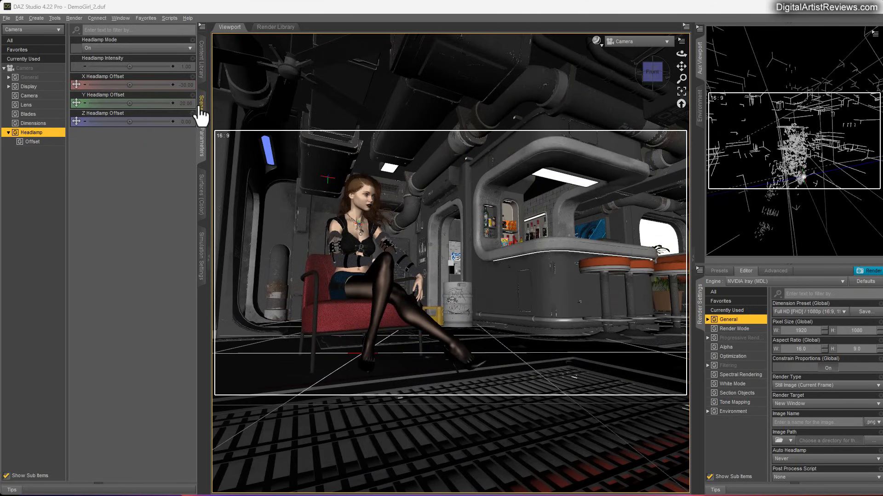
Set the camera's Headlamp Mode to Off and change the viewport shading so only scene lights show.
left_click(201, 97)
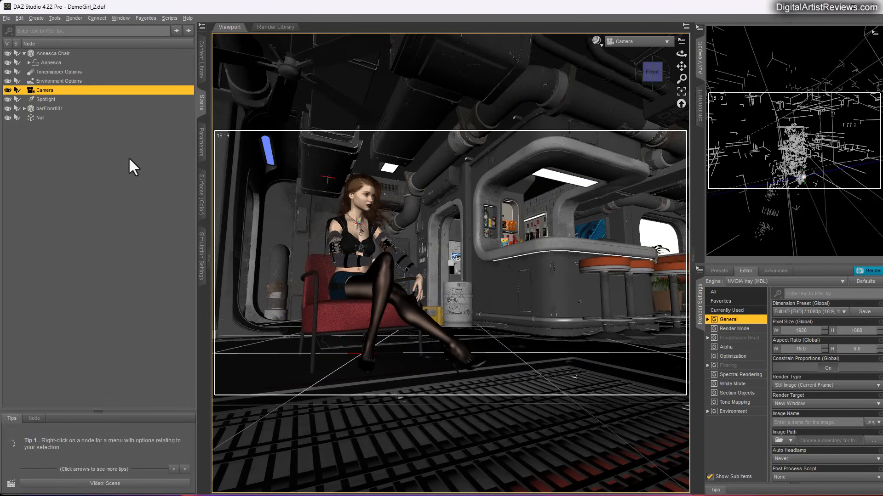
left_click(46, 99)
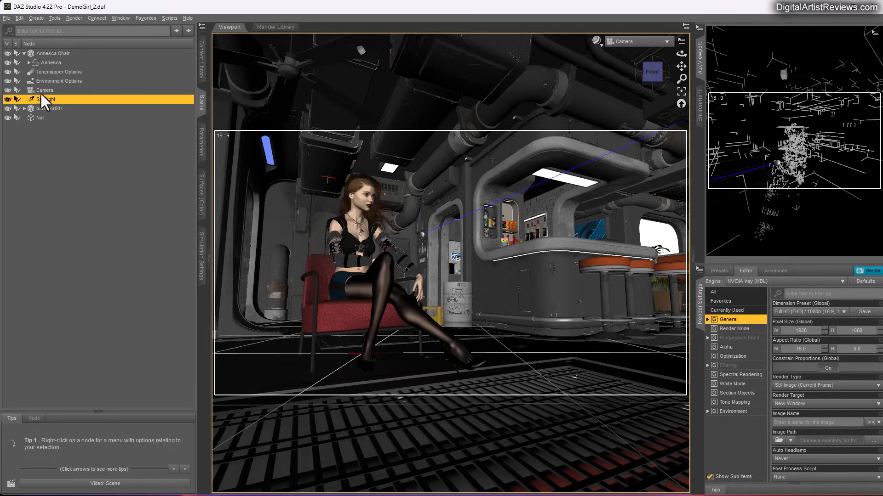
left_click(133, 48)
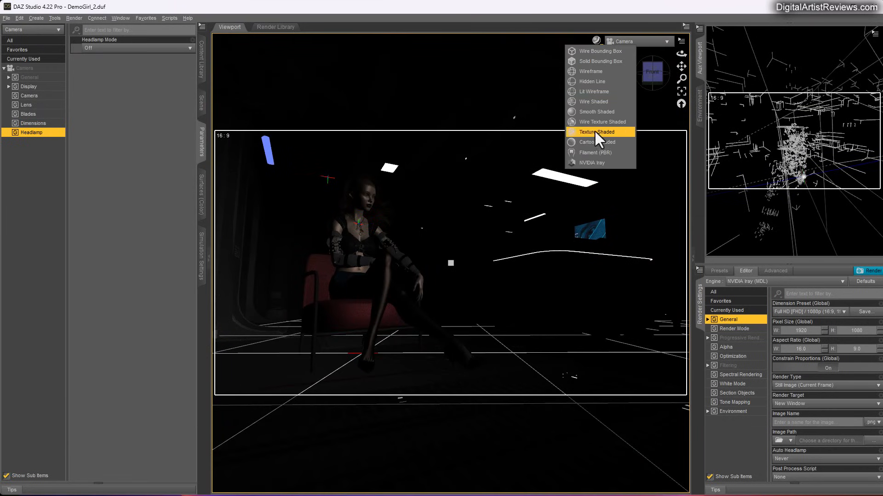
left_click(596, 133)
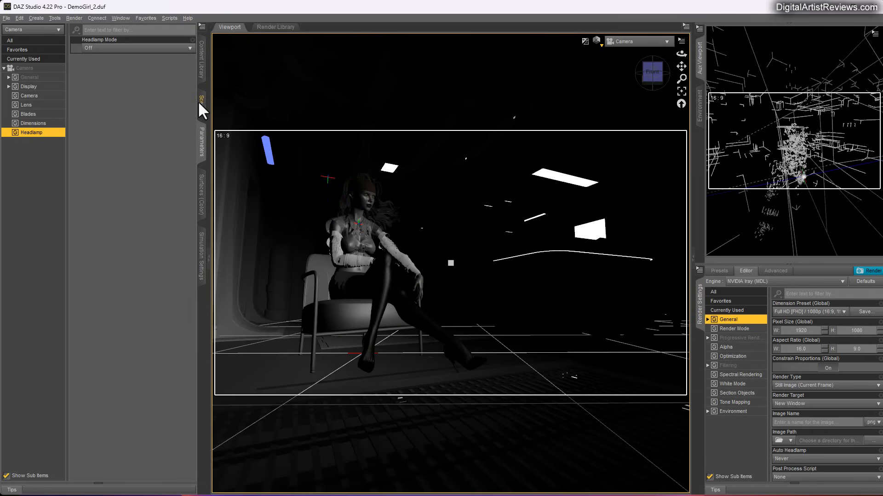